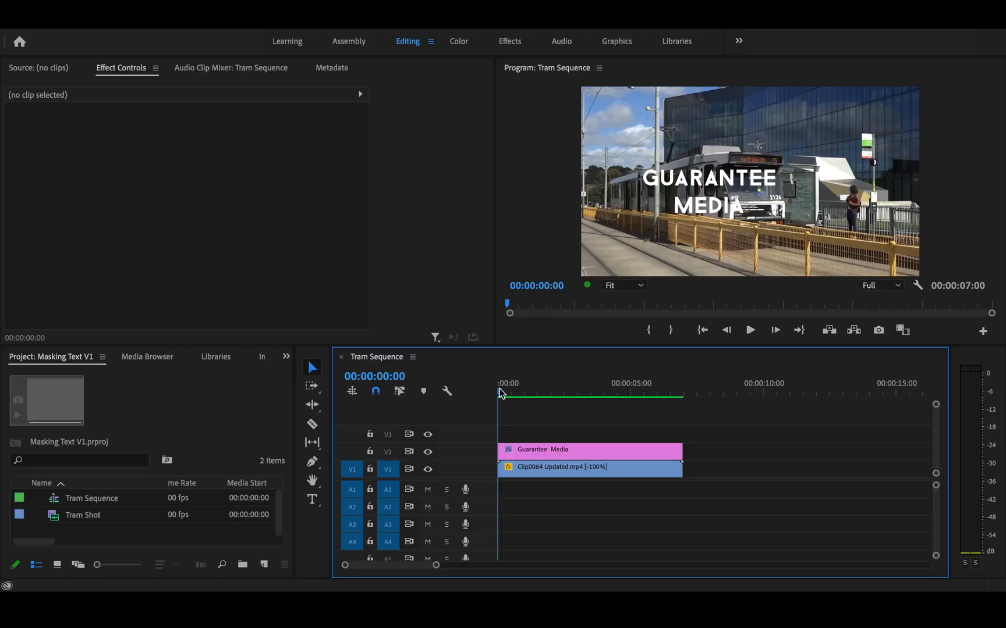
- Check frames along the tram shot, select the Guarantee Media title, and add a 4-point opacity mask
left_click(627, 392)
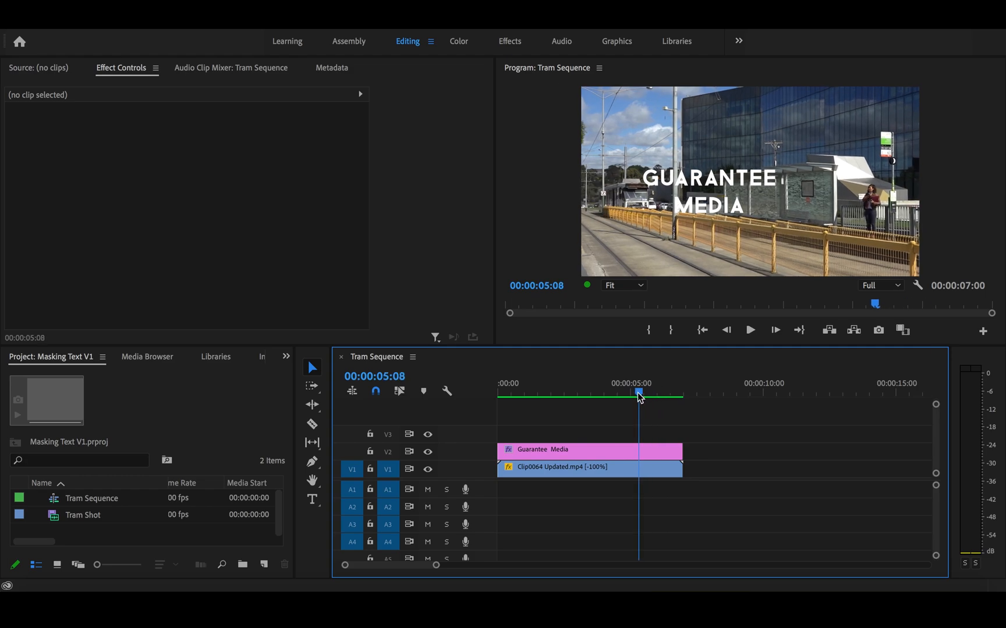
left_click(510, 392)
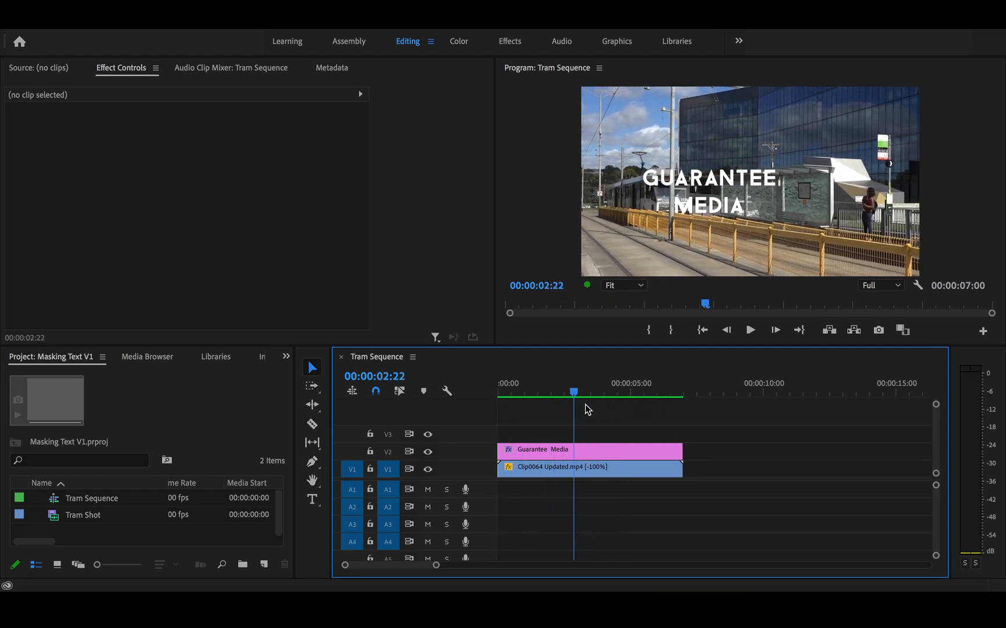
left_click(656, 391)
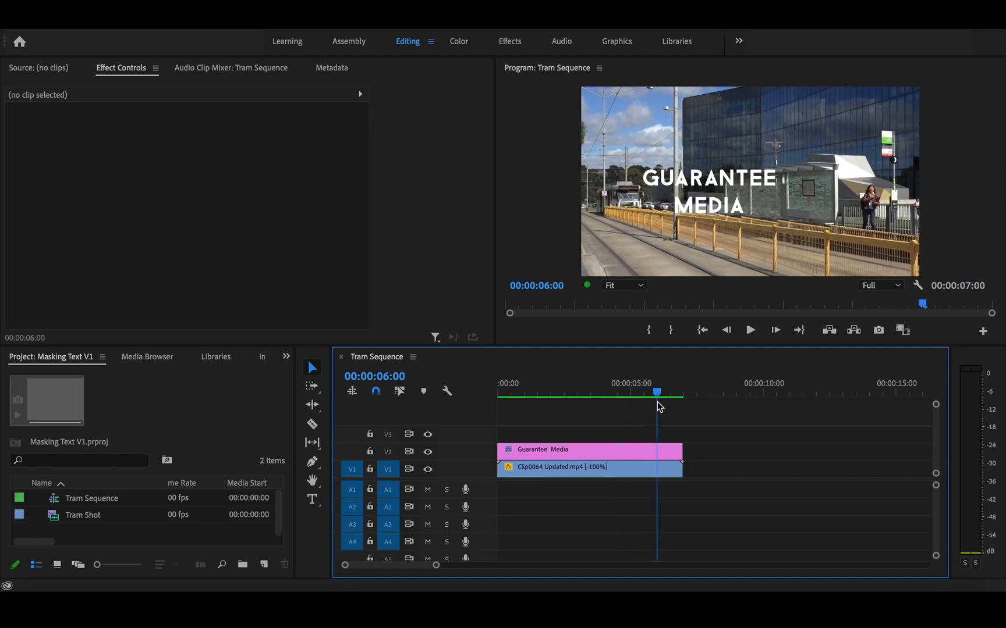
left_click(545, 391)
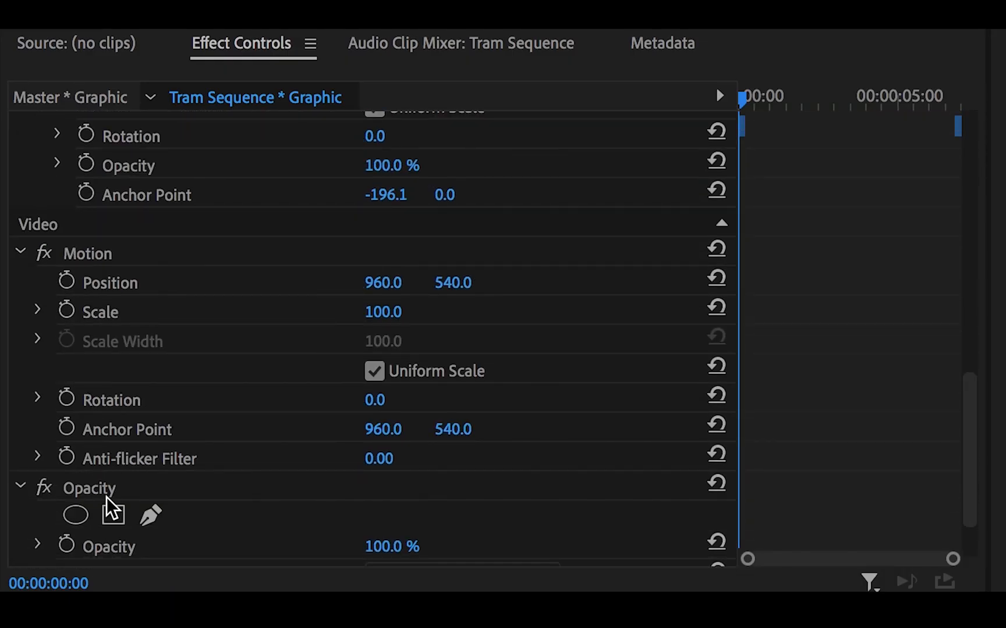
mouse_move(114, 516)
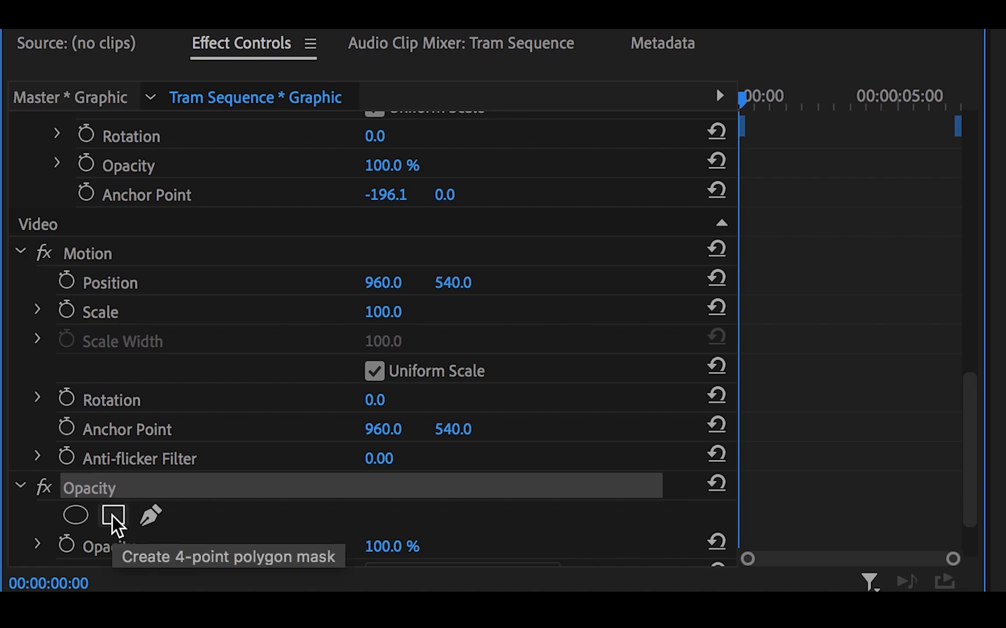
left_click(113, 516)
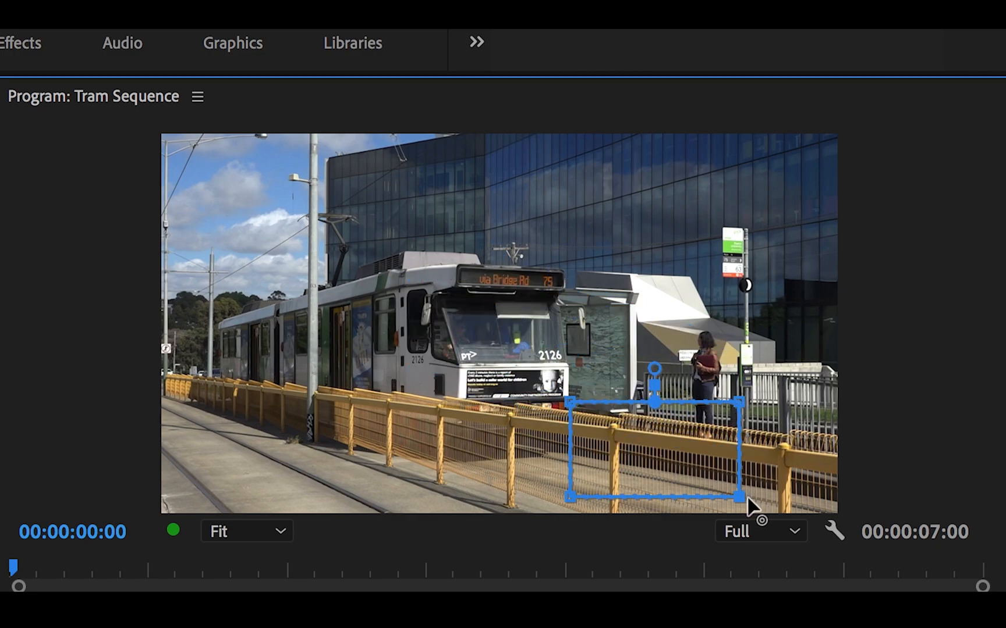
- Drag the mask corners to the frame's bottom-right and top-right edges
left_click_drag(738, 500, 828, 501)
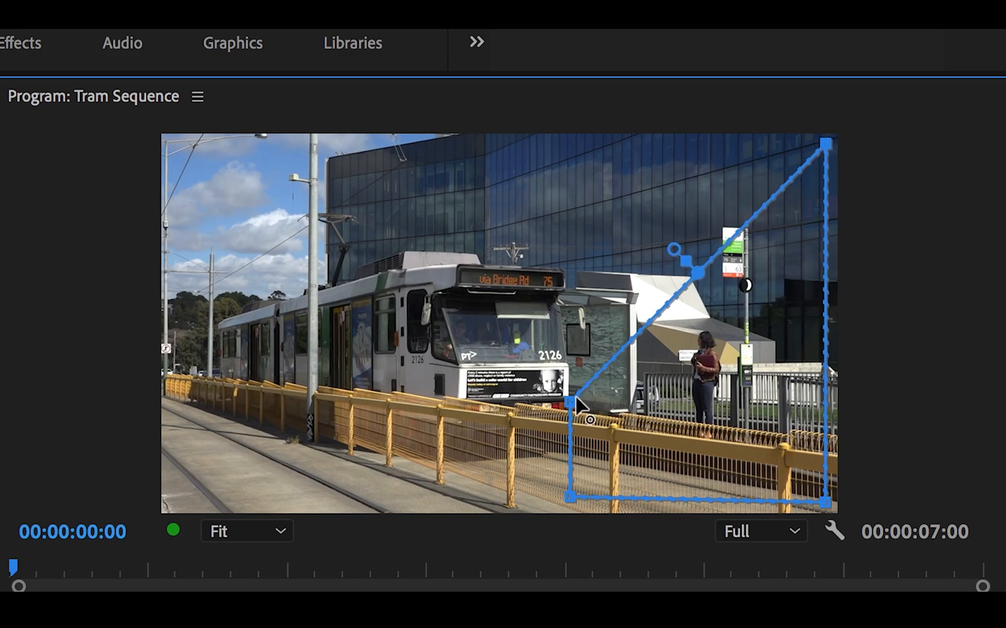
left_click_drag(573, 401, 572, 165)
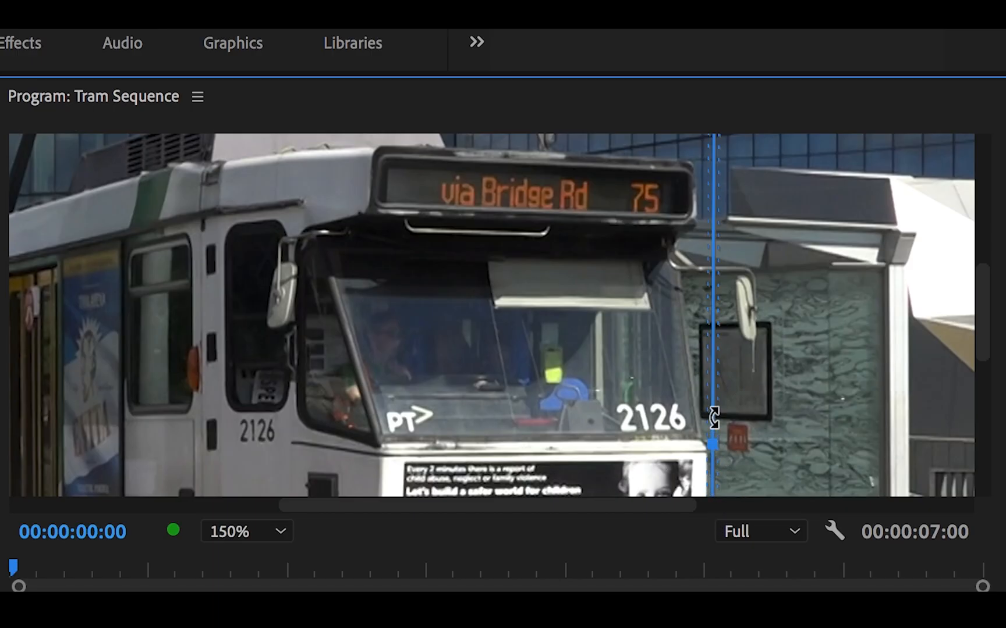
mouse_move(715, 301)
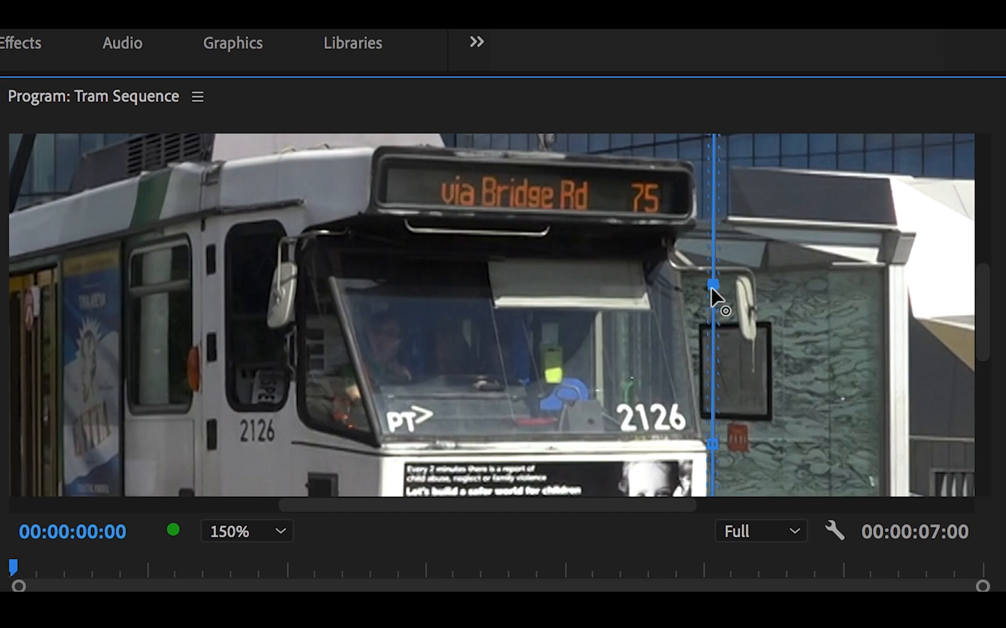
- Shape the mask vertices along the tram's front and windscreen, then return the monitor zoom to Fit
left_click_drag(714, 288, 647, 286)
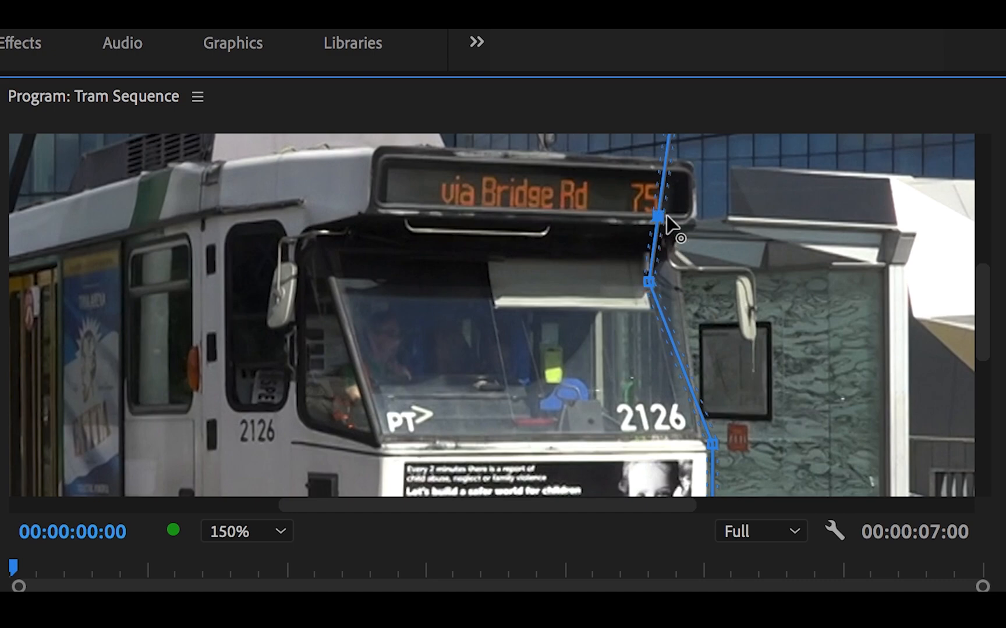
left_click_drag(651, 215, 699, 214)
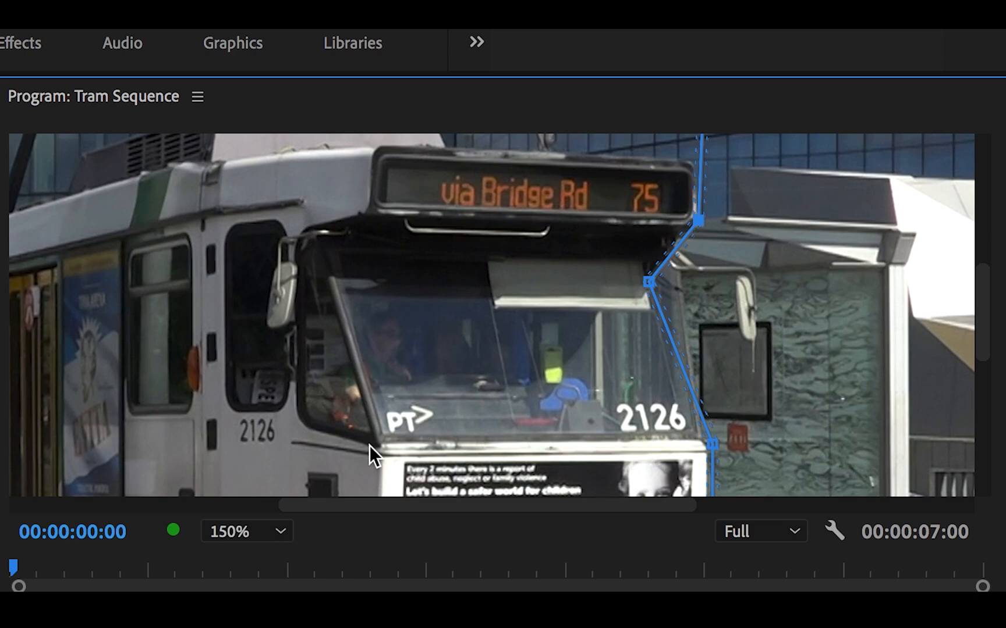
left_click(246, 532)
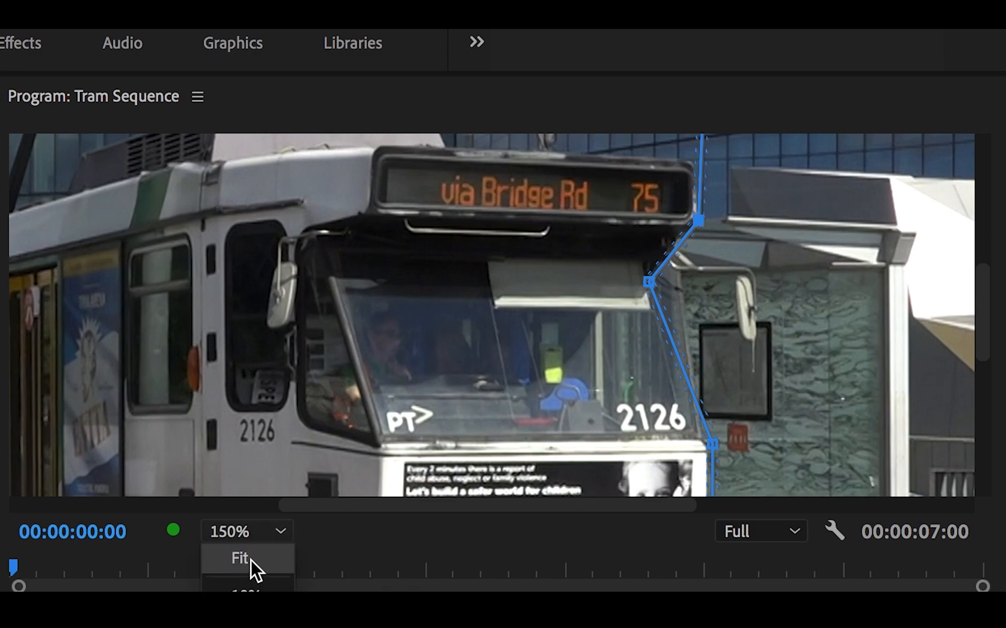
left_click(238, 559)
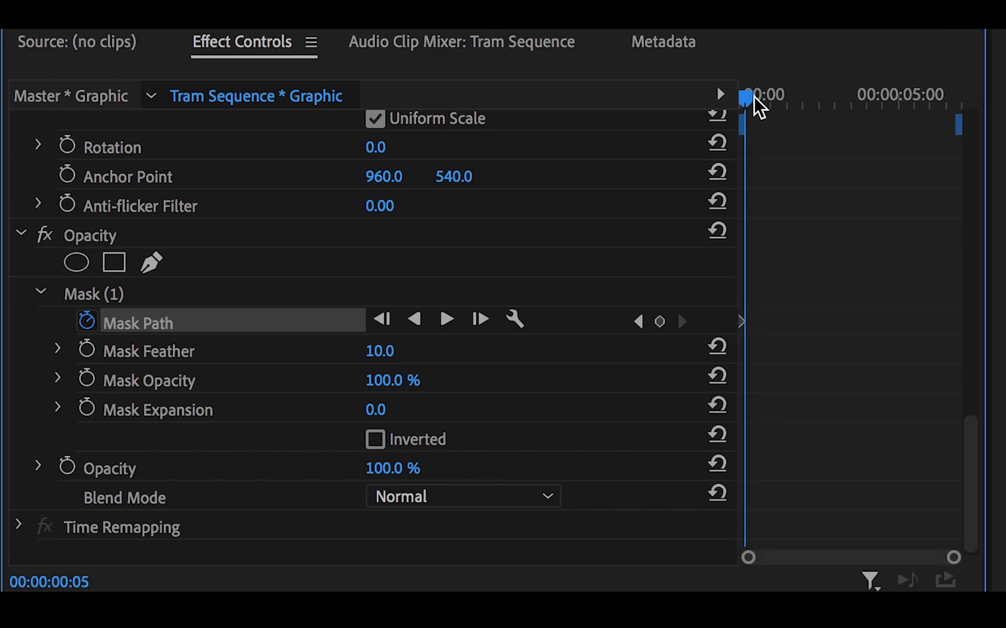
- Keyframe the Mask Path and set the Program Monitor zoom to 150%
left_click(256, 291)
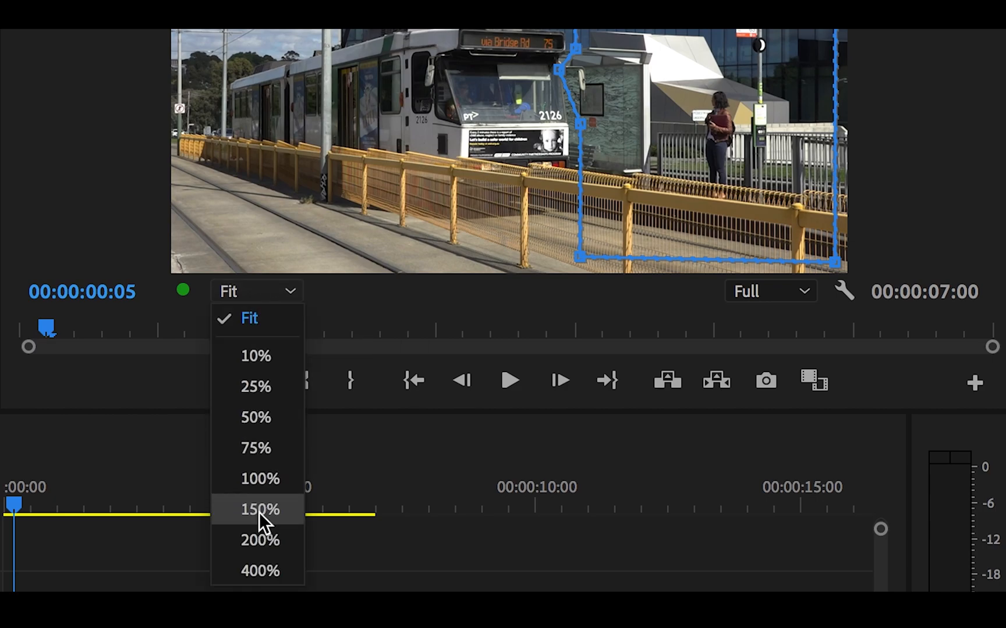
left_click(260, 510)
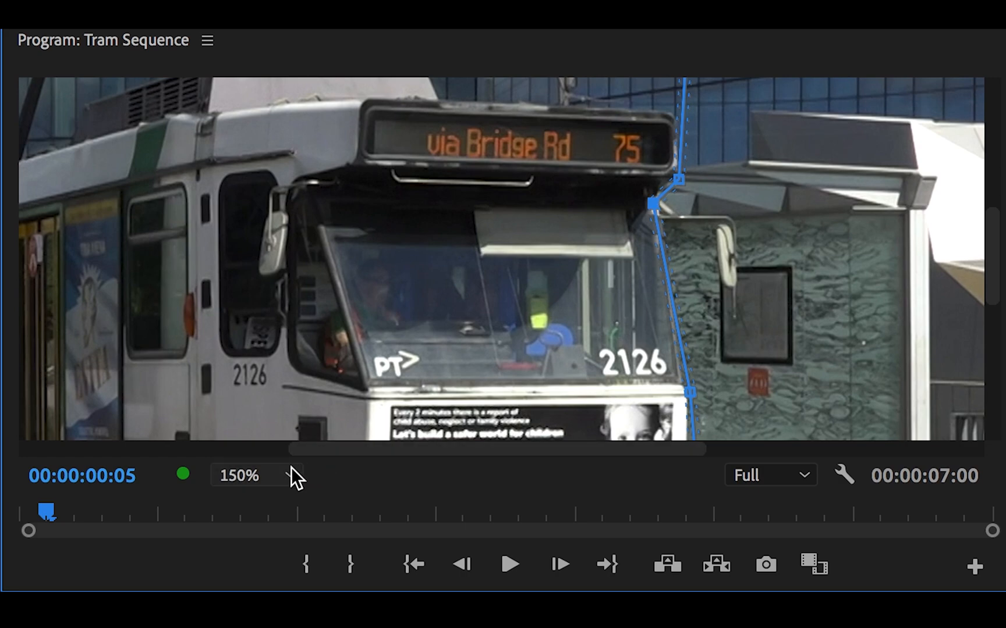
left_click(255, 475)
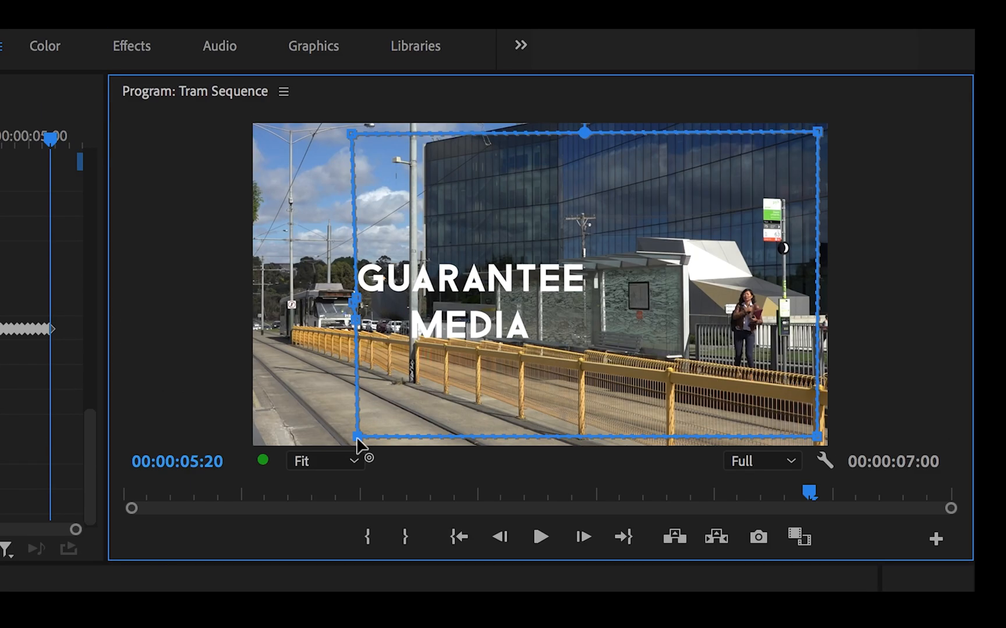
- Maximize the Program Monitor and play back the title reveal behind the departing tram
left_click(299, 45)
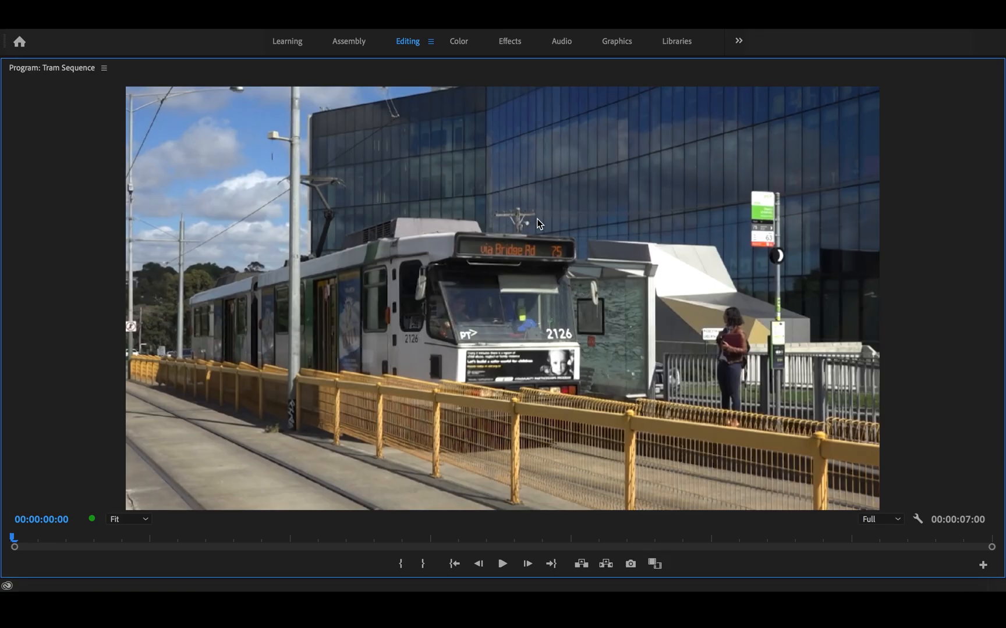
left_click(502, 564)
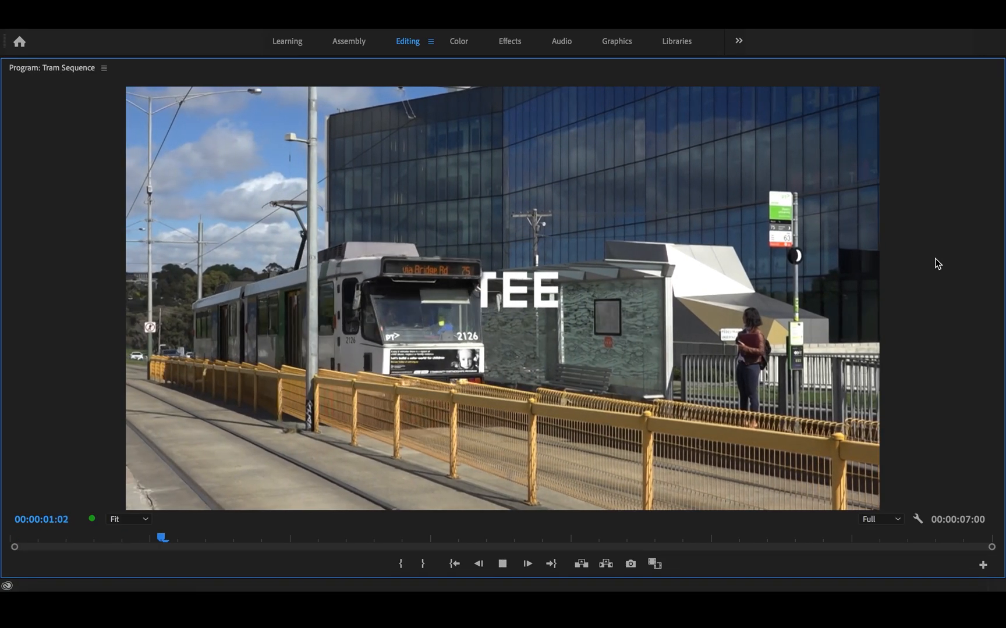